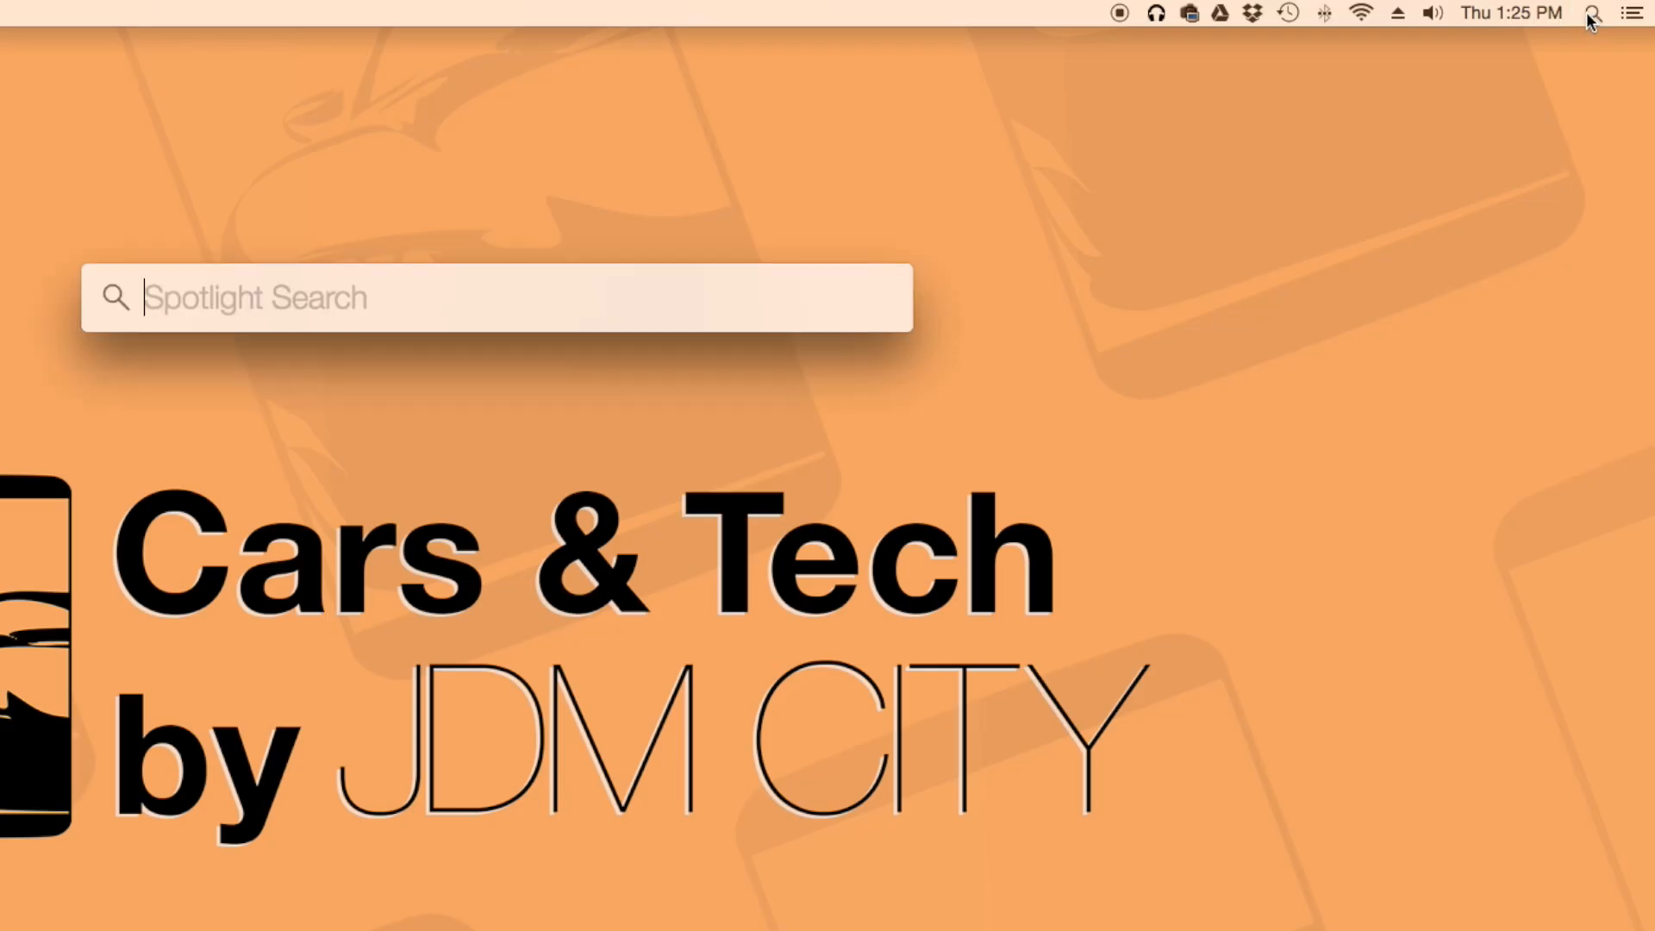
text(terminal)
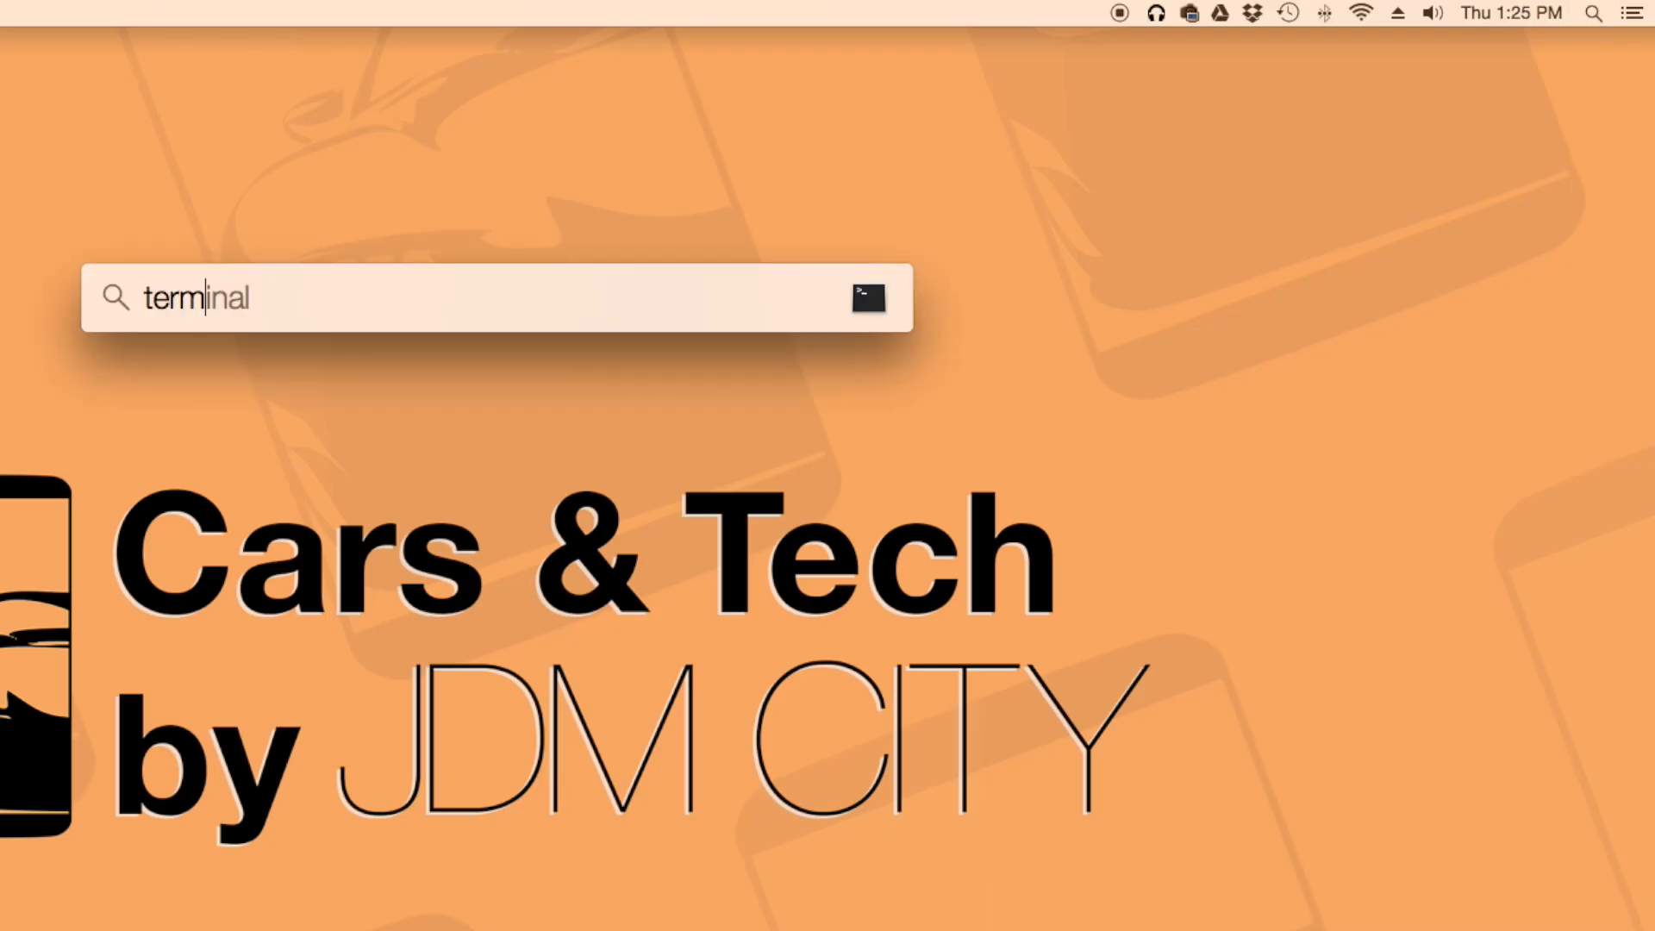